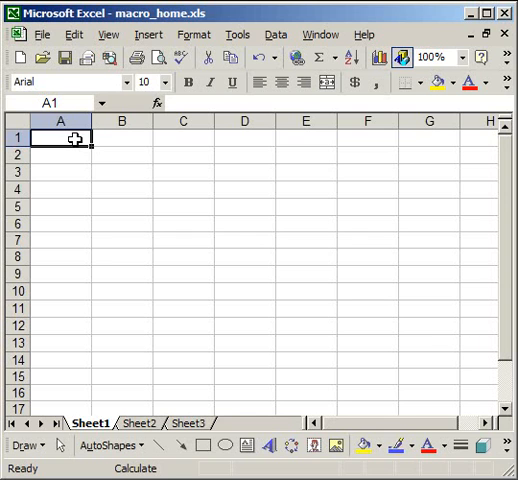
Open the Macro dialog listing Protect_All, ReverseRows, Transpose and Unprotect_All.
{"action": "left_click", "coordinate": [237, 33]}
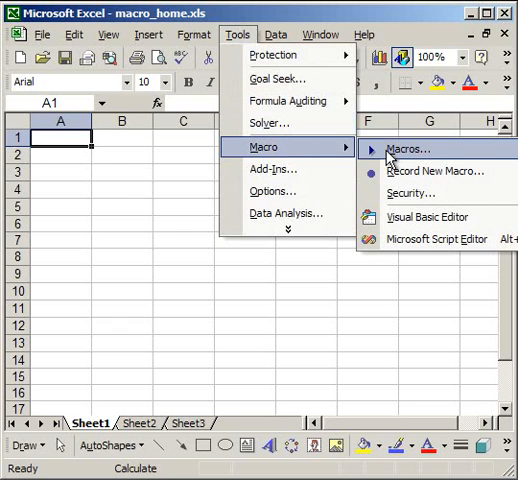
{"action": "left_click", "coordinate": [406, 148]}
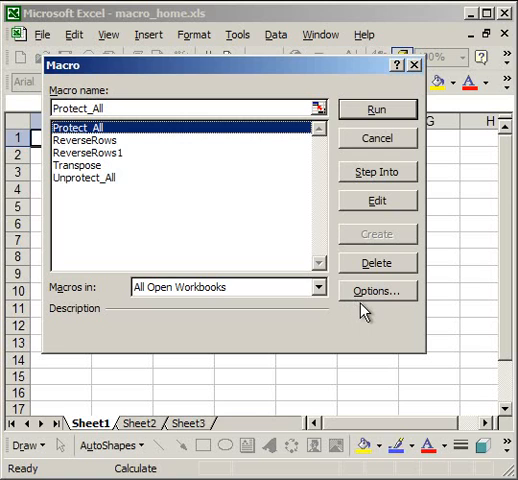
Assign Protect_All the Ctrl+e shortcut and the description 'Protect all worksheets at once.'.
{"action": "left_click", "coordinate": [377, 290]}
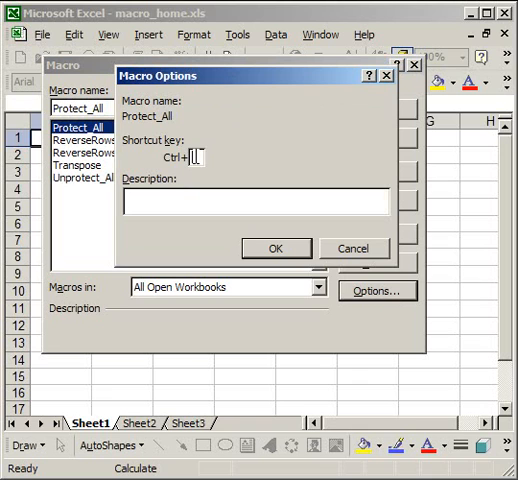
{"action": "type", "text": "g"}
{"action": "left_click", "coordinate": [256, 201]}
{"action": "type", "text": "Protect"}
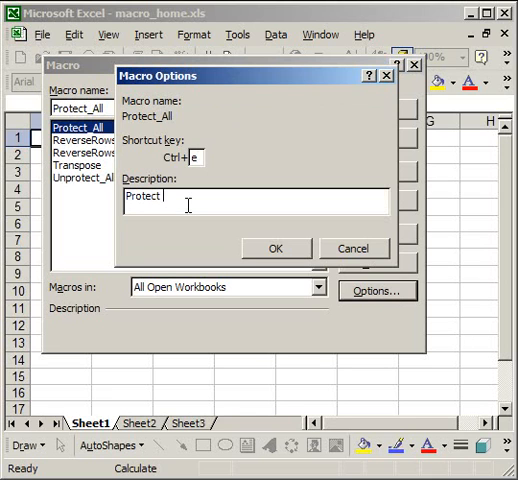
{"action": "type", "text": "all worksh"}
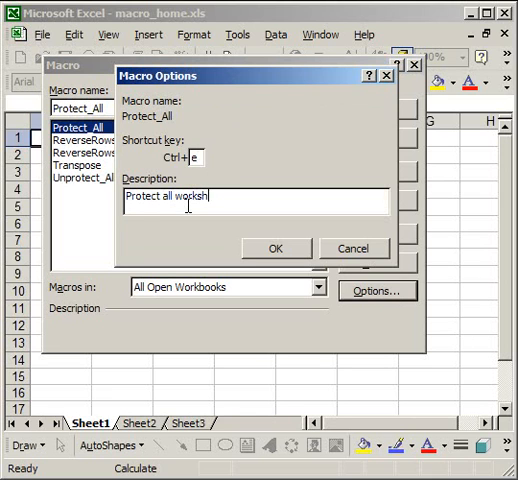
{"action": "type", "text": "eets at once."}
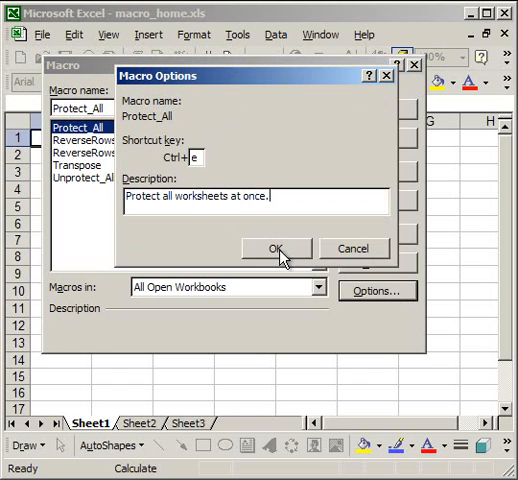
{"action": "left_click", "coordinate": [278, 248]}
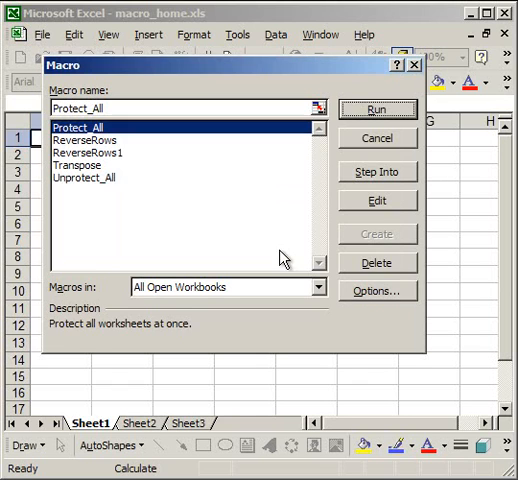
Assign Unprotect_All the Ctrl+q shortcut and the description 'Unprotect all worksheets.'.
{"action": "left_click", "coordinate": [95, 177]}
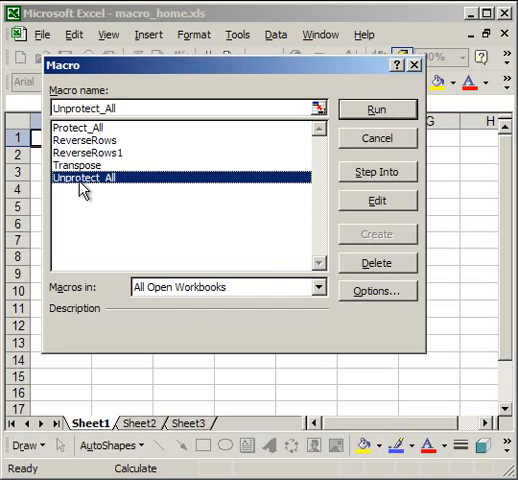
{"action": "left_click", "coordinate": [373, 291]}
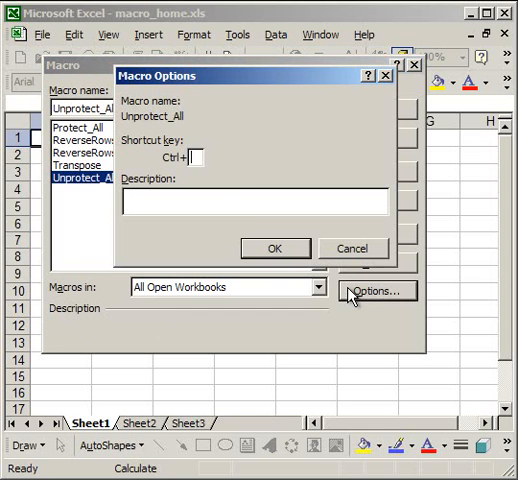
{"action": "type", "text": "q"}
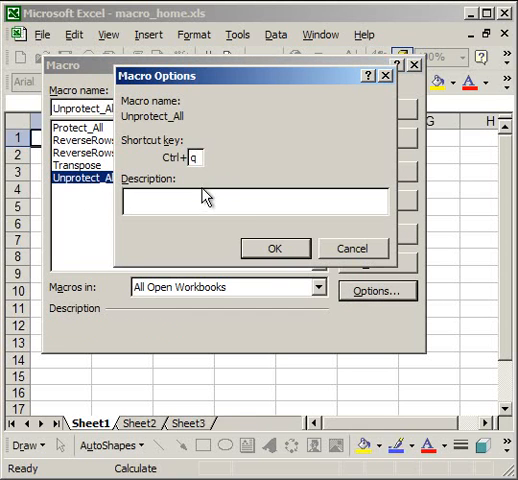
{"action": "type", "text": "Unprotect all wor"}
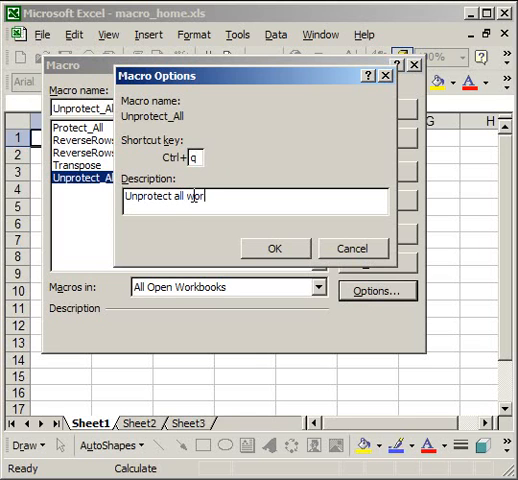
{"action": "type", "text": "ksheets."}
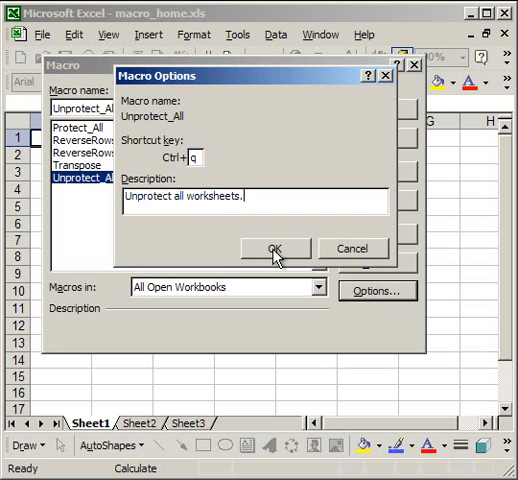
{"action": "left_click", "coordinate": [280, 248]}
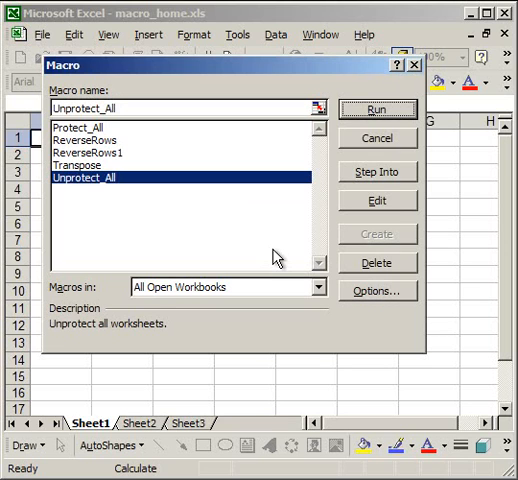
{"action": "mouse_move", "coordinate": [412, 92]}
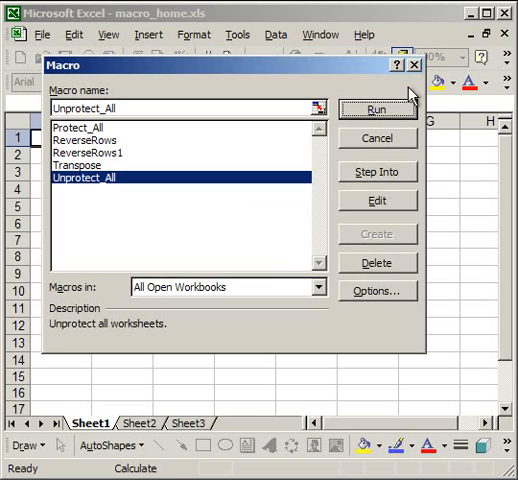
Confirm protected cells refuse edits, then unprotect and clear test text from B3 and B4.
{"action": "left_click", "coordinate": [377, 106]}
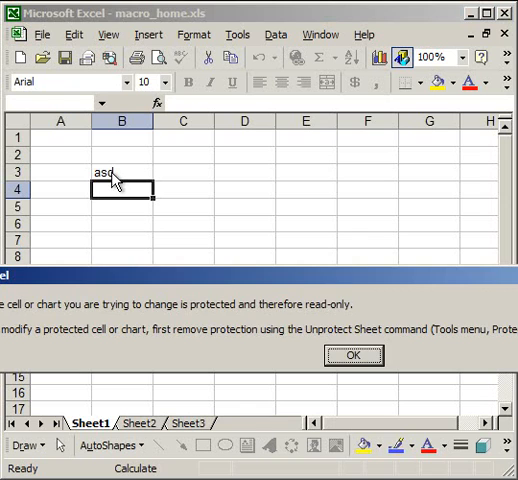
{"action": "left_click", "coordinate": [352, 354]}
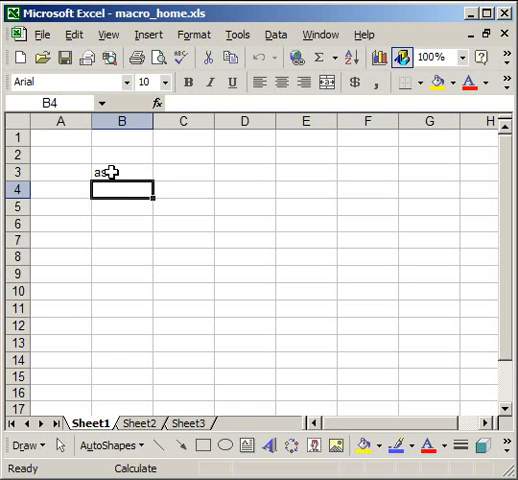
{"action": "type", "text": "asd"}
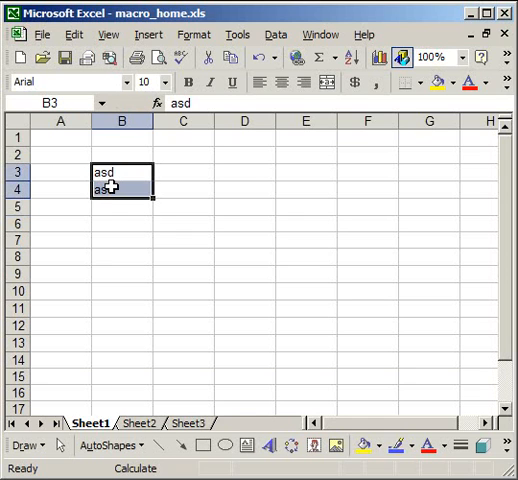
{"action": "key", "text": "Delete"}
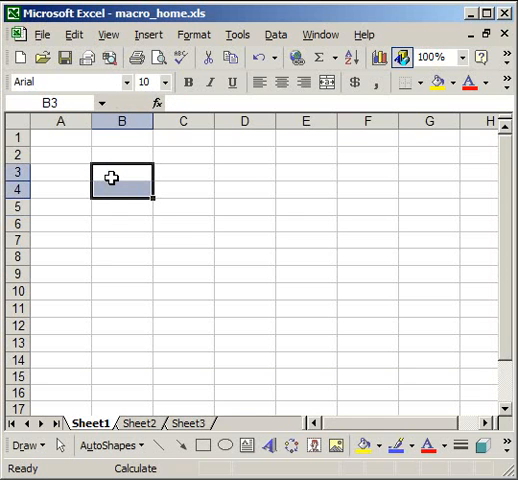